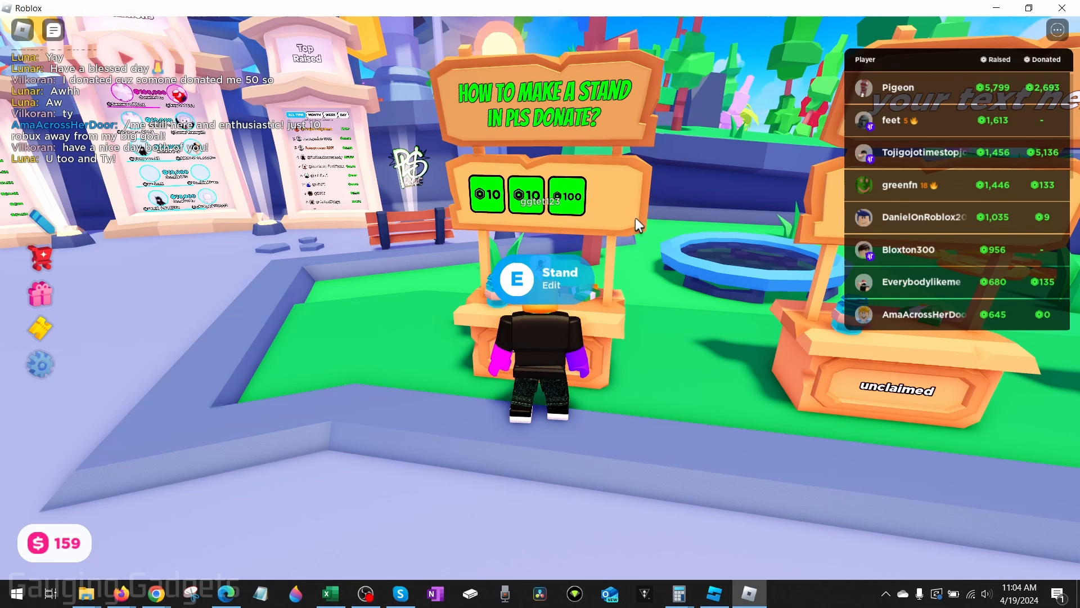
{"action": "mouse_move", "coordinate": [640, 214]}
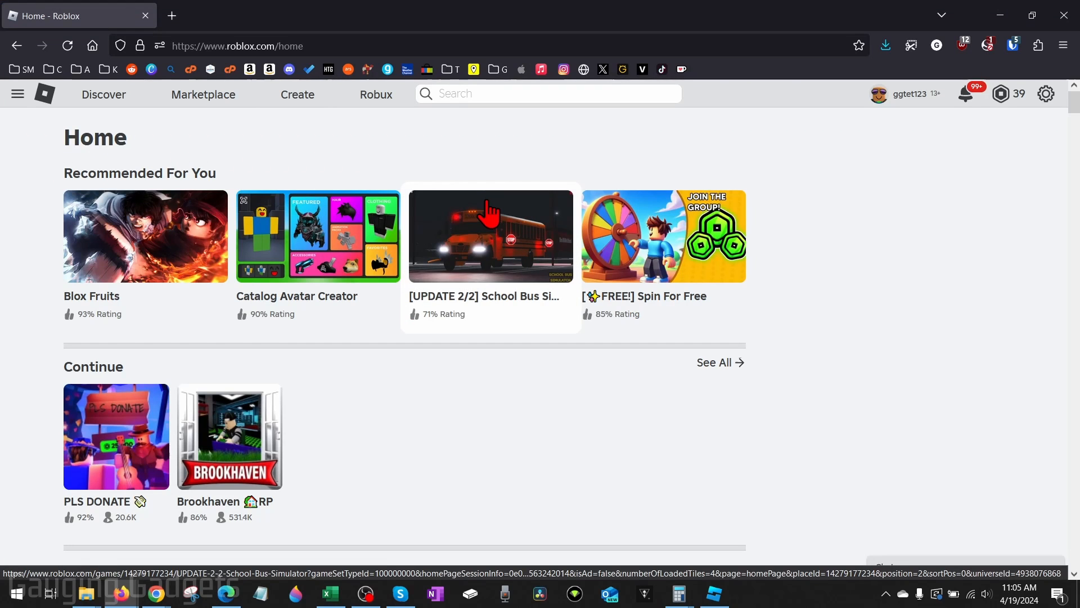
{"action": "mouse_move", "coordinate": [441, 185]}
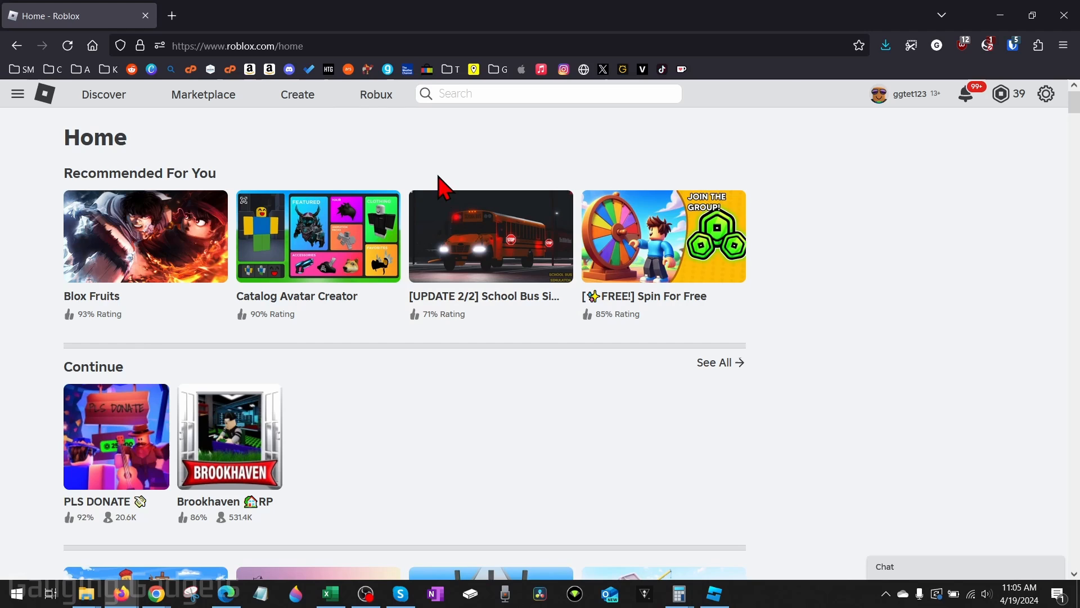
{"action": "mouse_move", "coordinate": [449, 195]}
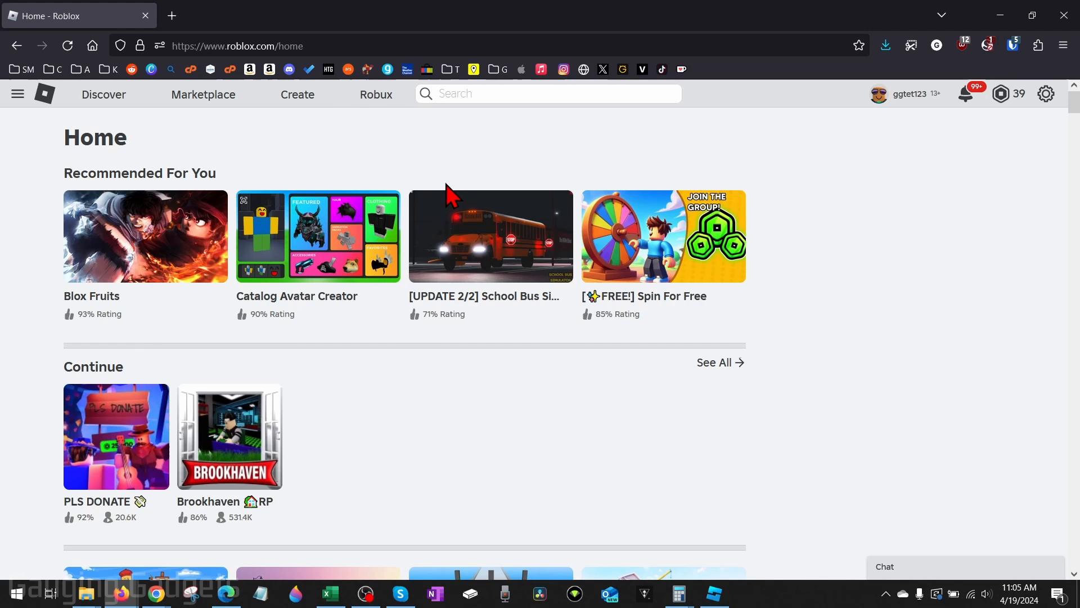
{"action": "mouse_move", "coordinate": [506, 196]}
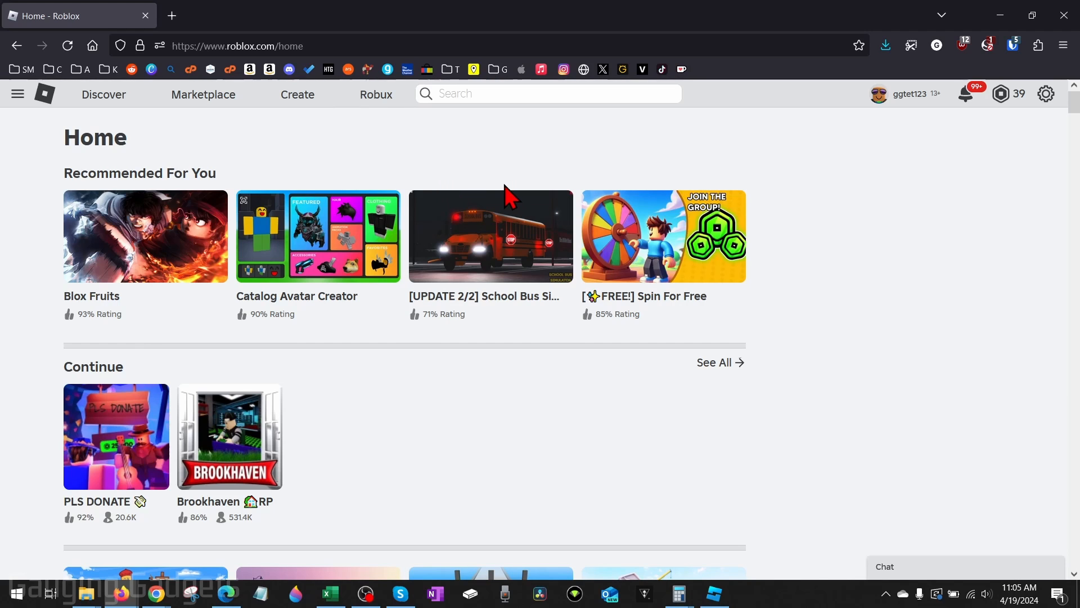
{"action": "mouse_move", "coordinate": [295, 143]}
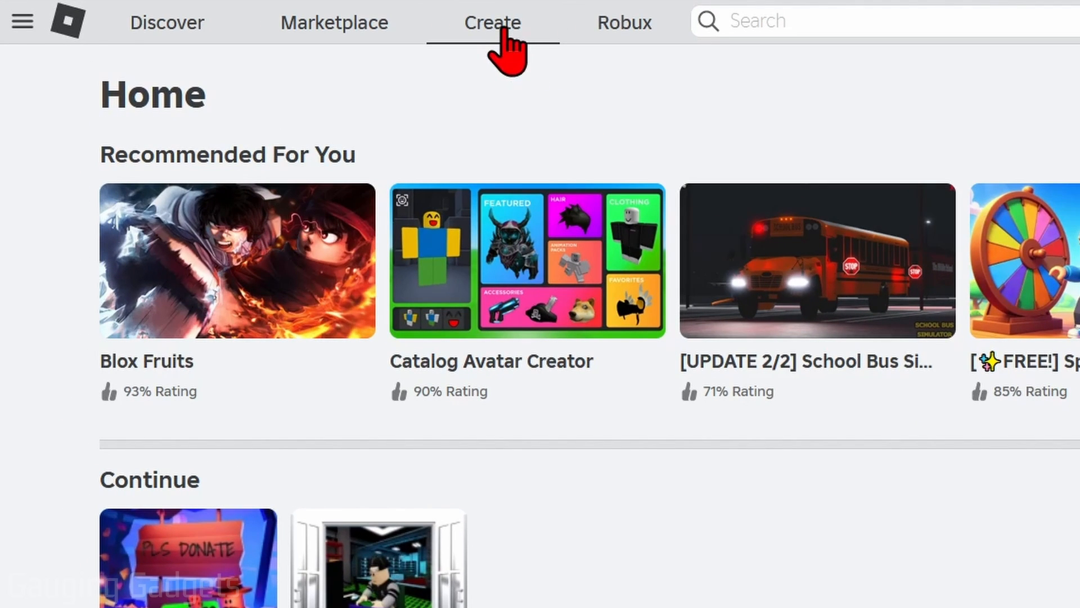
- Go to Create to reach the Creator Hub dashboard's Creations page
{"action": "left_click", "coordinate": [492, 22]}
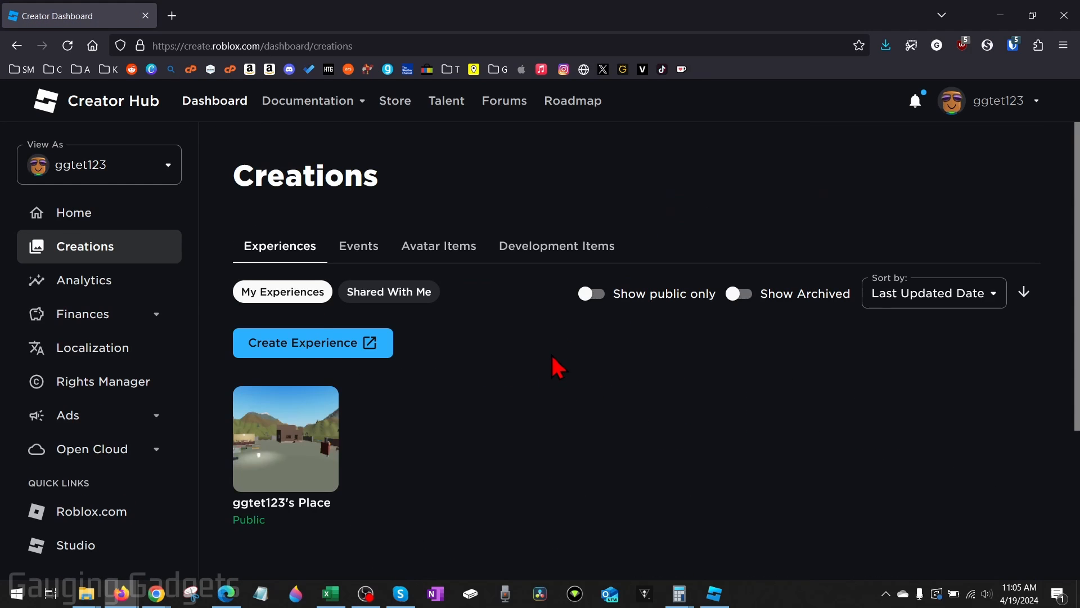
{"action": "mouse_move", "coordinate": [289, 451]}
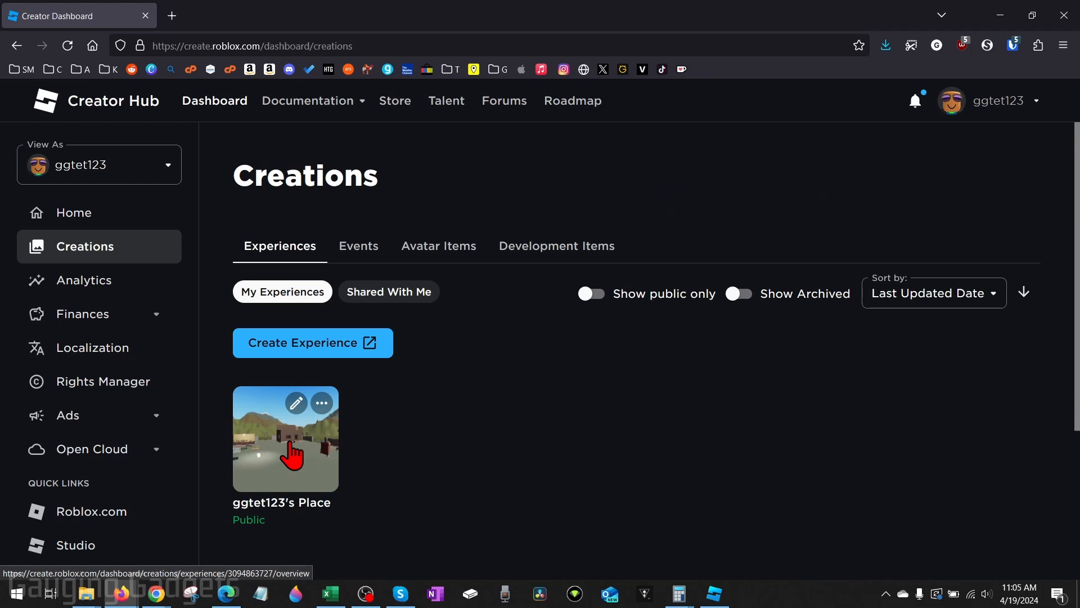
{"action": "mouse_move", "coordinate": [297, 458]}
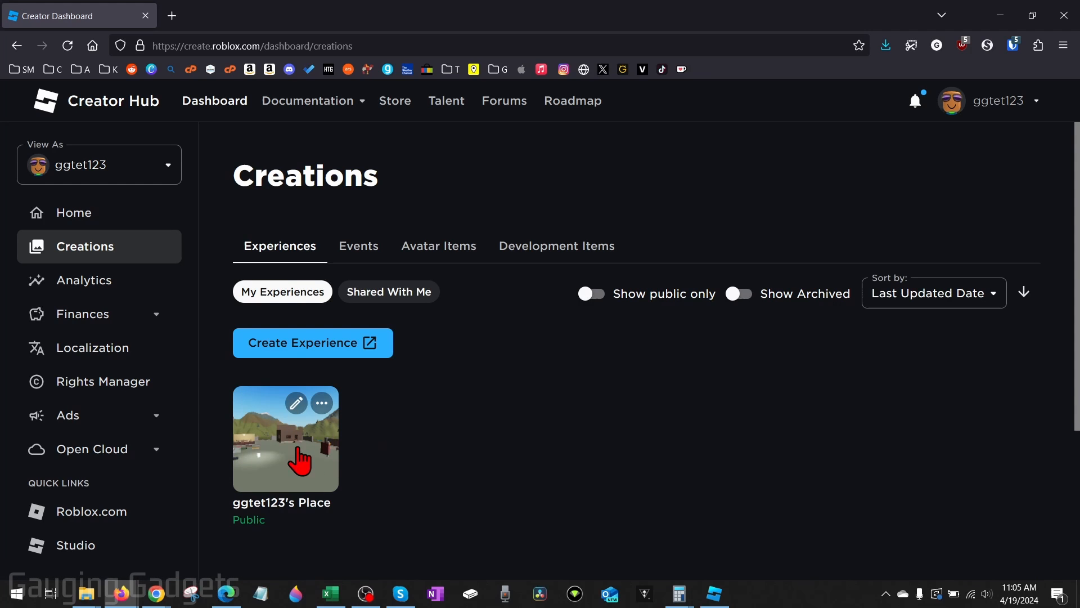
- Go into the existing experience and its Passes page under Monetization
{"action": "left_click", "coordinate": [284, 437]}
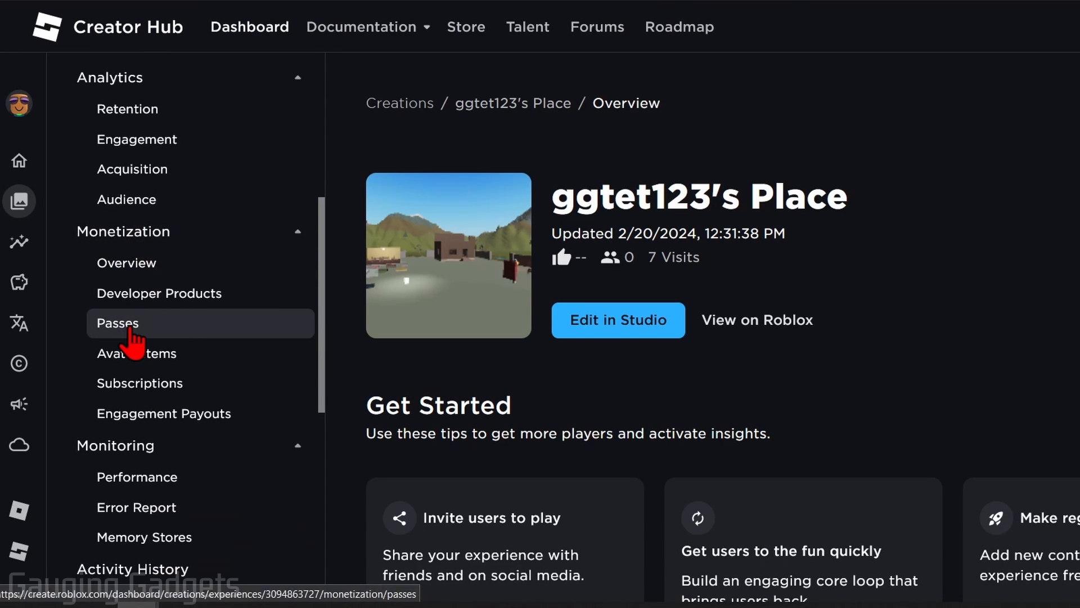
{"action": "left_click", "coordinate": [117, 323]}
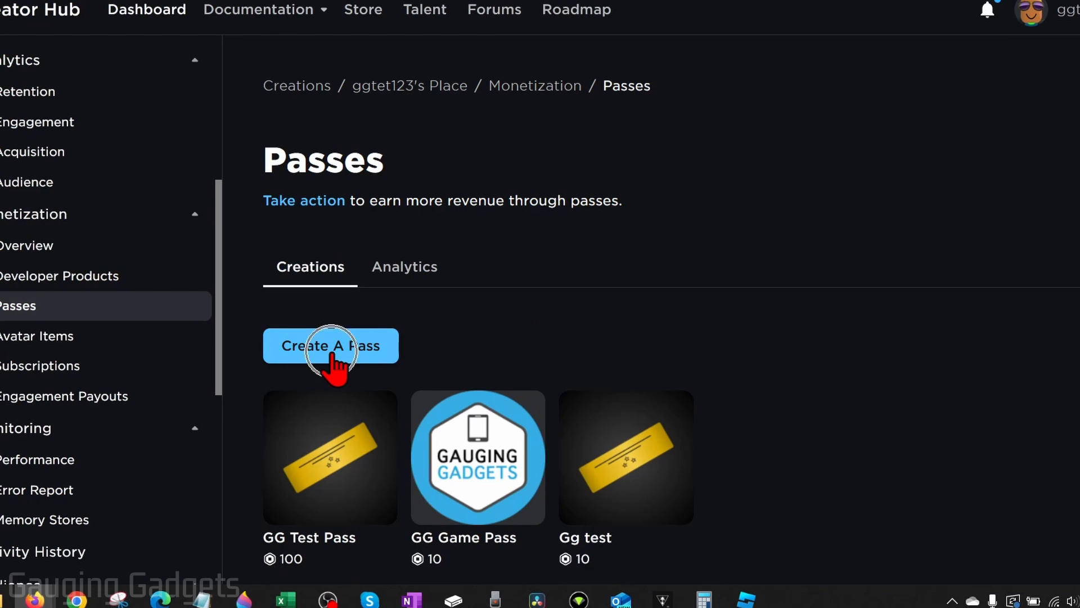
- Create a new pass named 'Make a stand in pls donate' with the default image and no description
{"action": "left_click", "coordinate": [330, 345]}
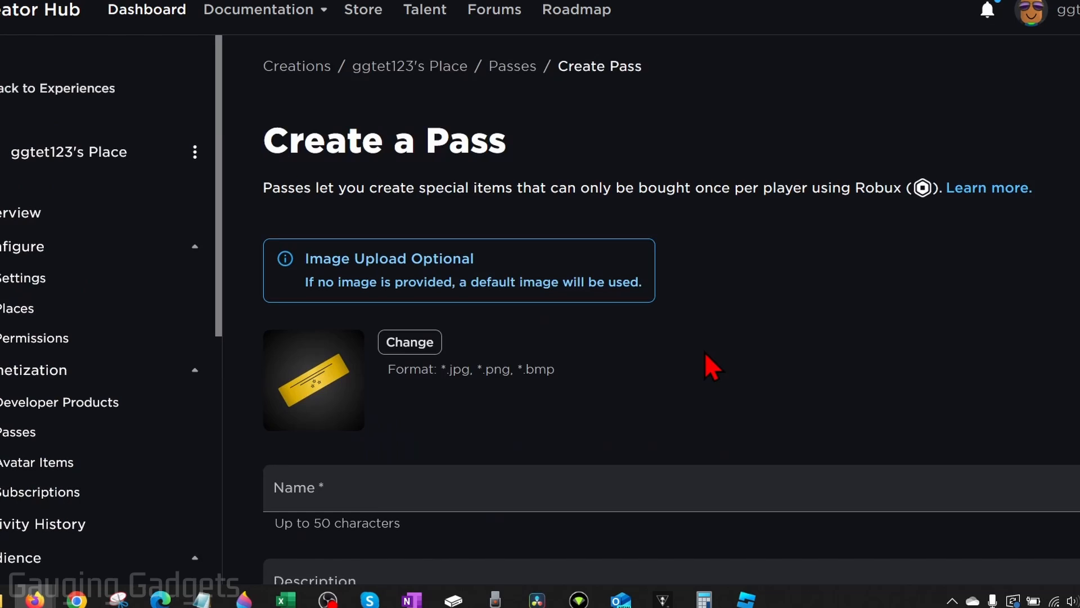
{"action": "scroll", "scroll_direction": "down", "scroll_amount": 3}
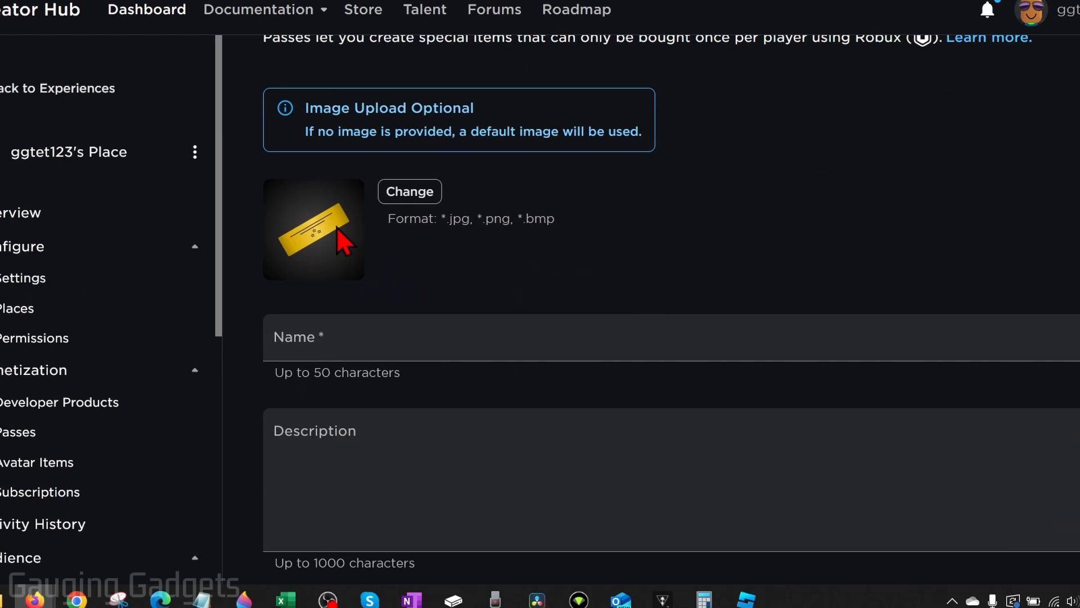
{"action": "mouse_move", "coordinate": [354, 255]}
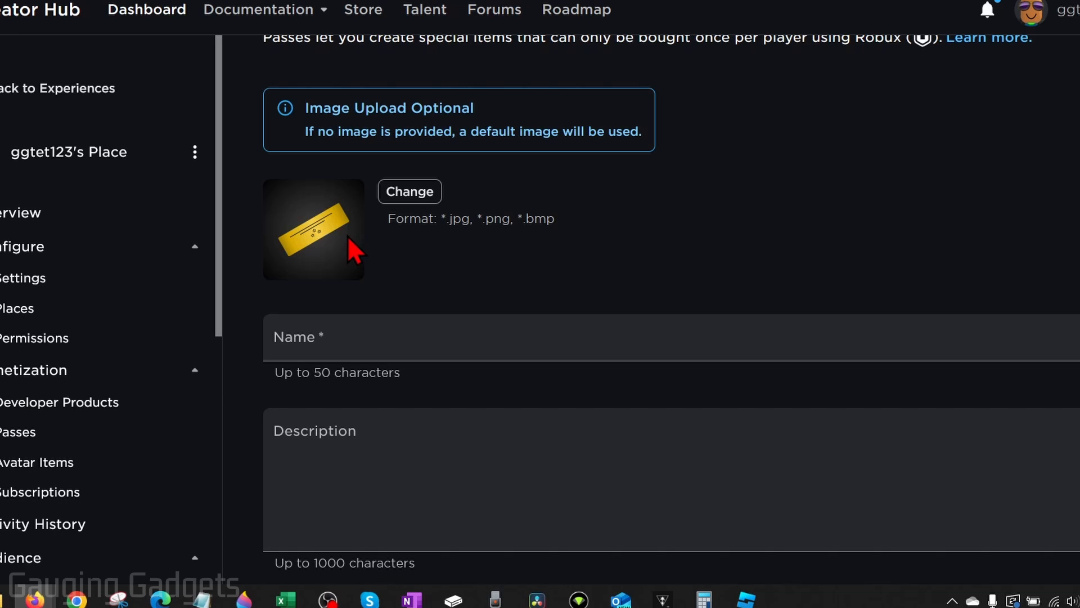
{"action": "mouse_move", "coordinate": [389, 261]}
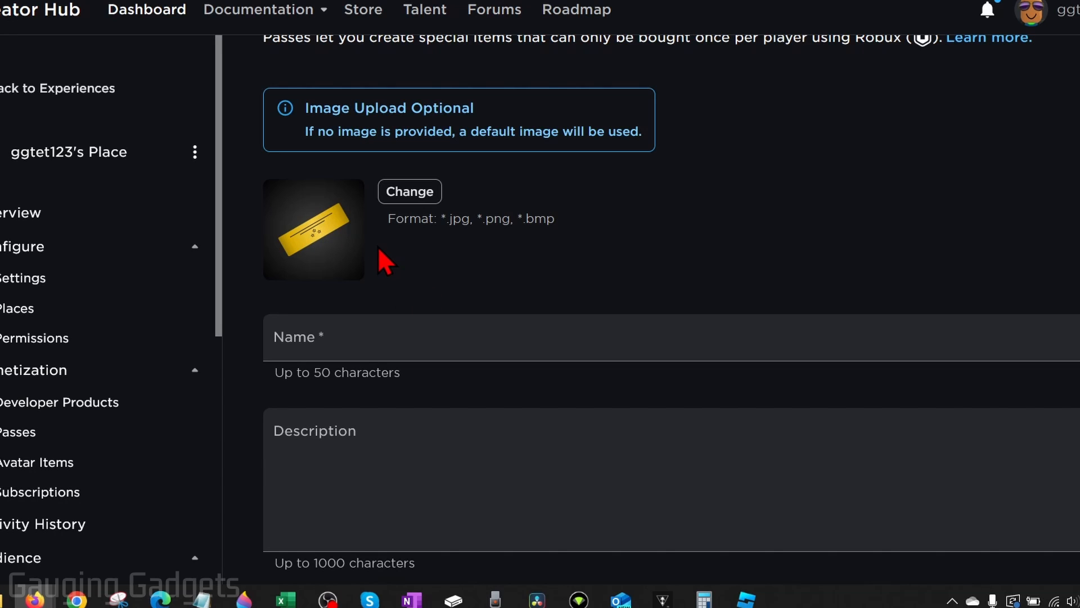
{"action": "mouse_move", "coordinate": [374, 385]}
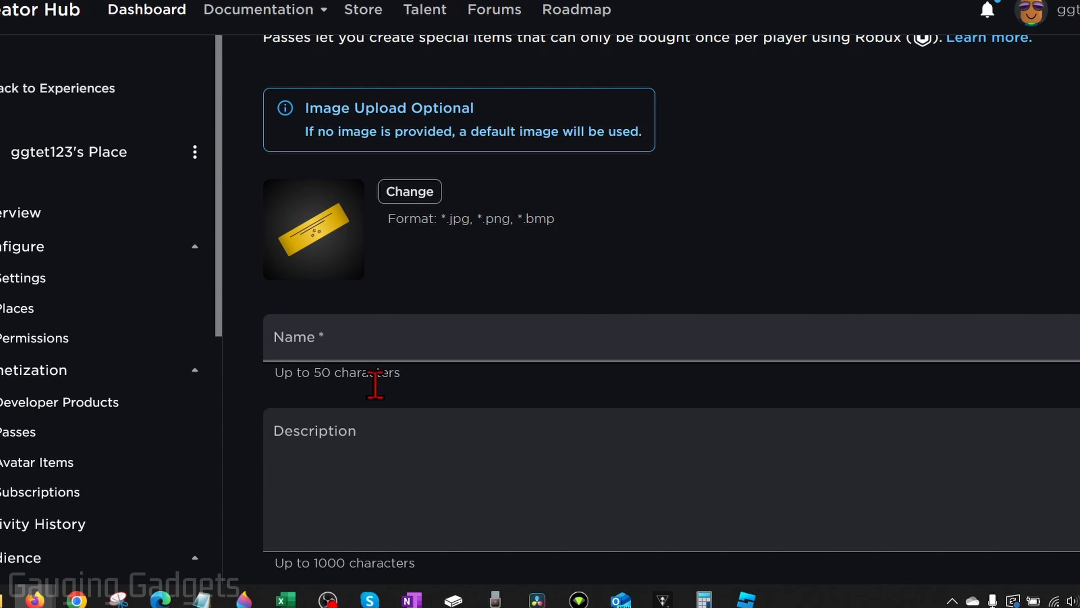
{"action": "mouse_move", "coordinate": [405, 422]}
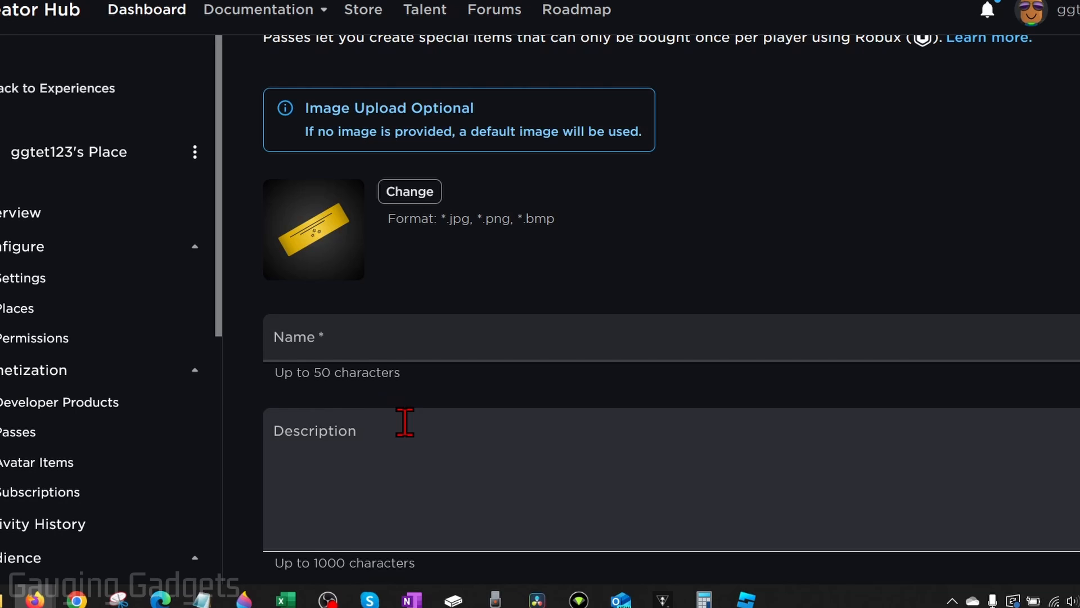
{"action": "mouse_move", "coordinate": [419, 423]}
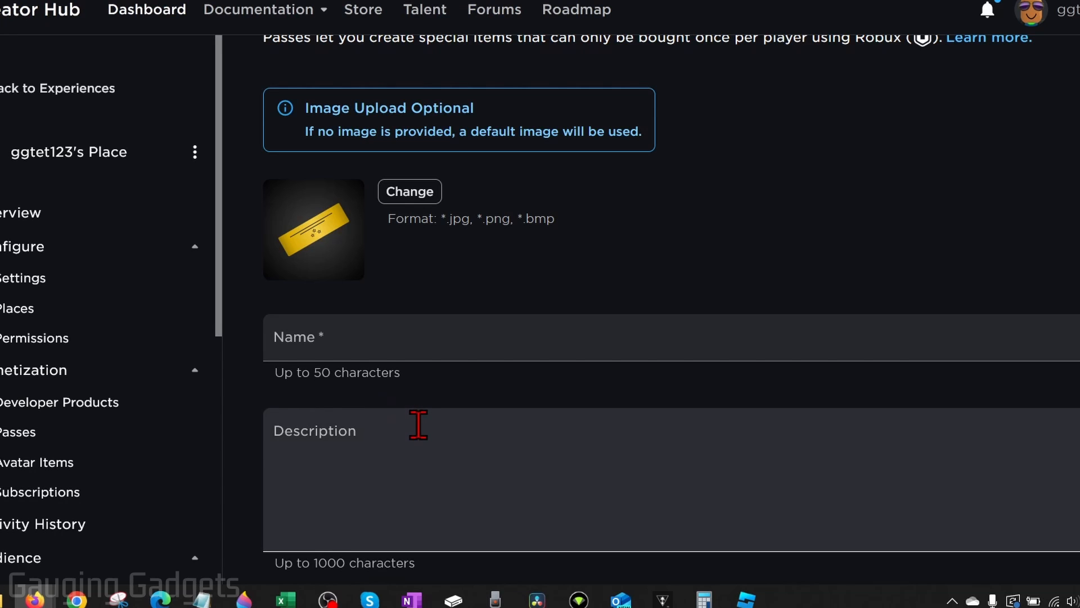
{"action": "mouse_move", "coordinate": [412, 361]}
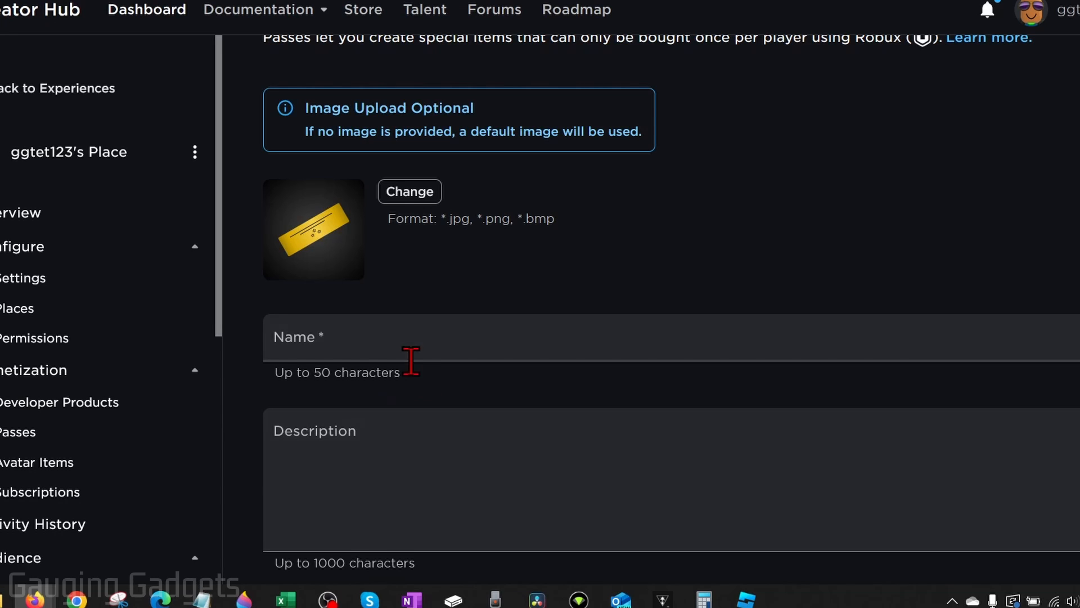
{"action": "mouse_move", "coordinate": [335, 238]}
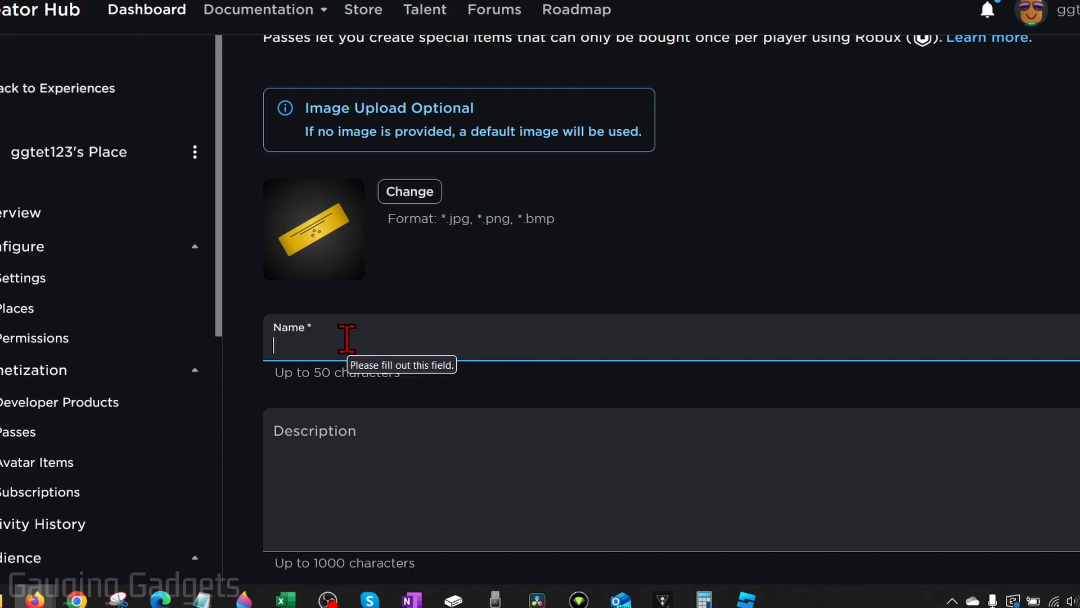
{"action": "type", "text": "Make a stand in pls donate"}
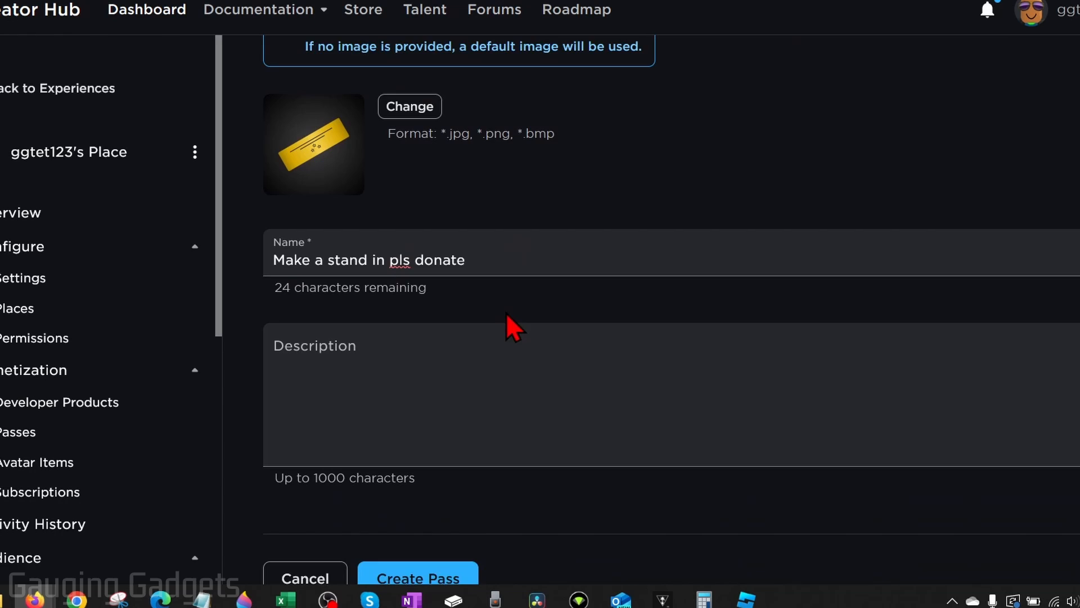
{"action": "scroll", "scroll_direction": "down", "scroll_amount": 3}
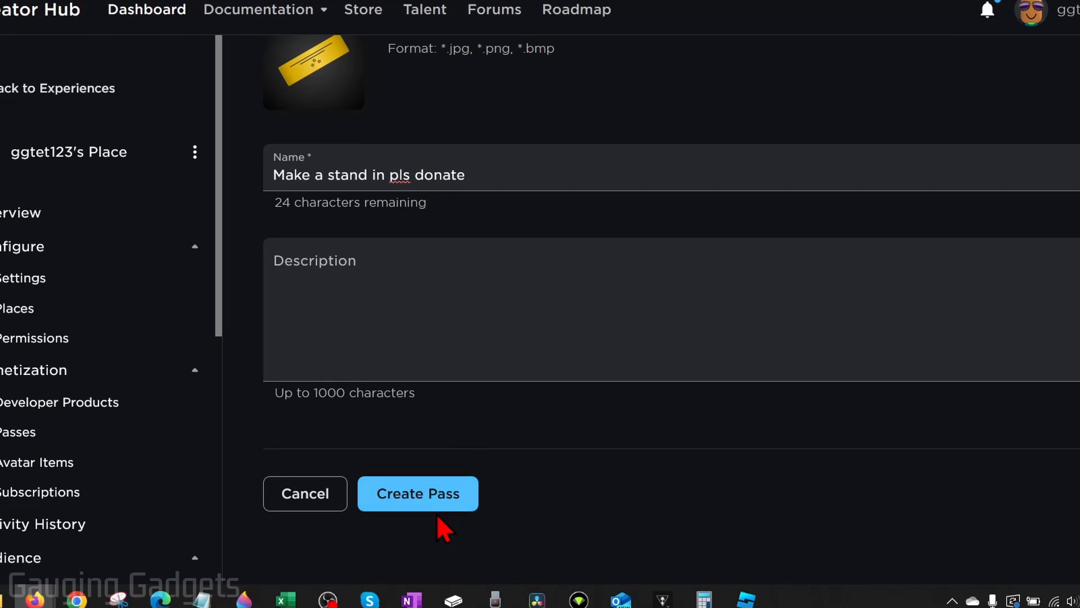
{"action": "left_click", "coordinate": [417, 493]}
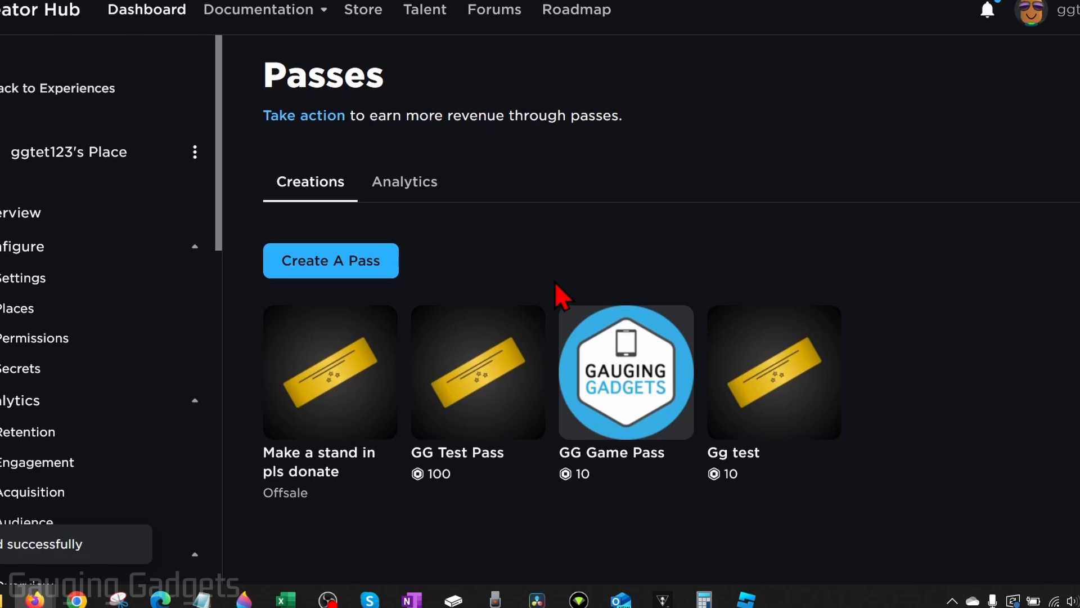
{"action": "mouse_move", "coordinate": [293, 510]}
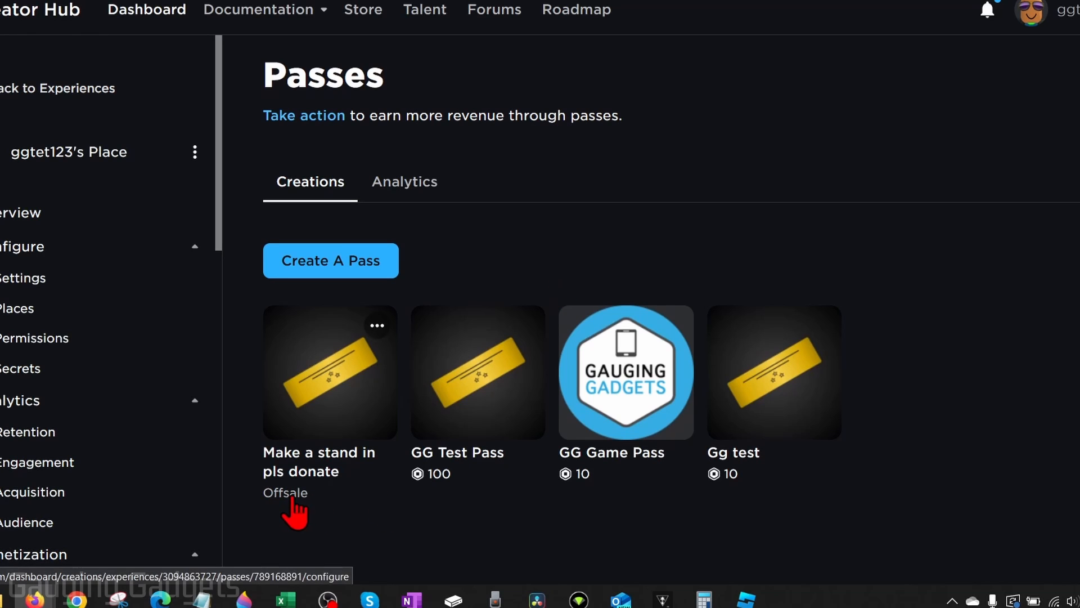
{"action": "mouse_move", "coordinate": [293, 513]}
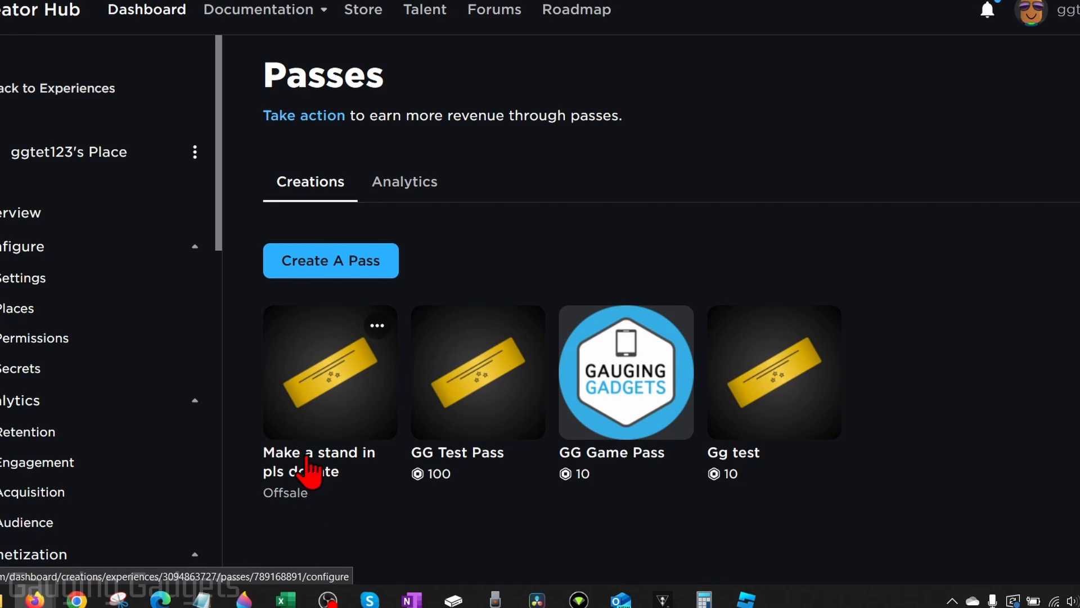
{"action": "mouse_move", "coordinate": [330, 393]}
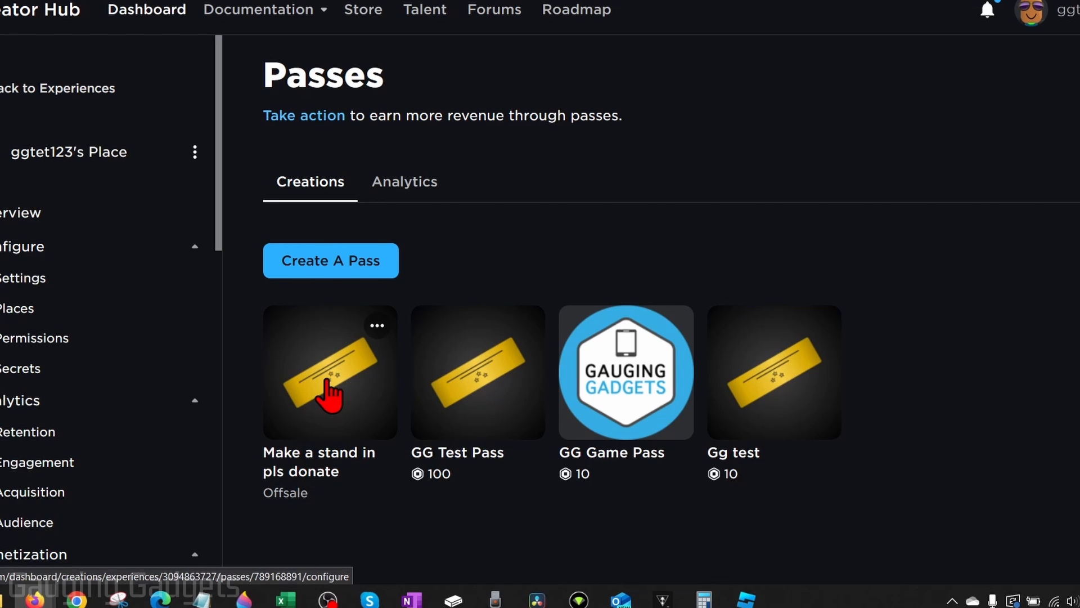
- Go to the 'Make a stand in pls donate' pass's Basic Settings page
{"action": "left_click", "coordinate": [329, 372]}
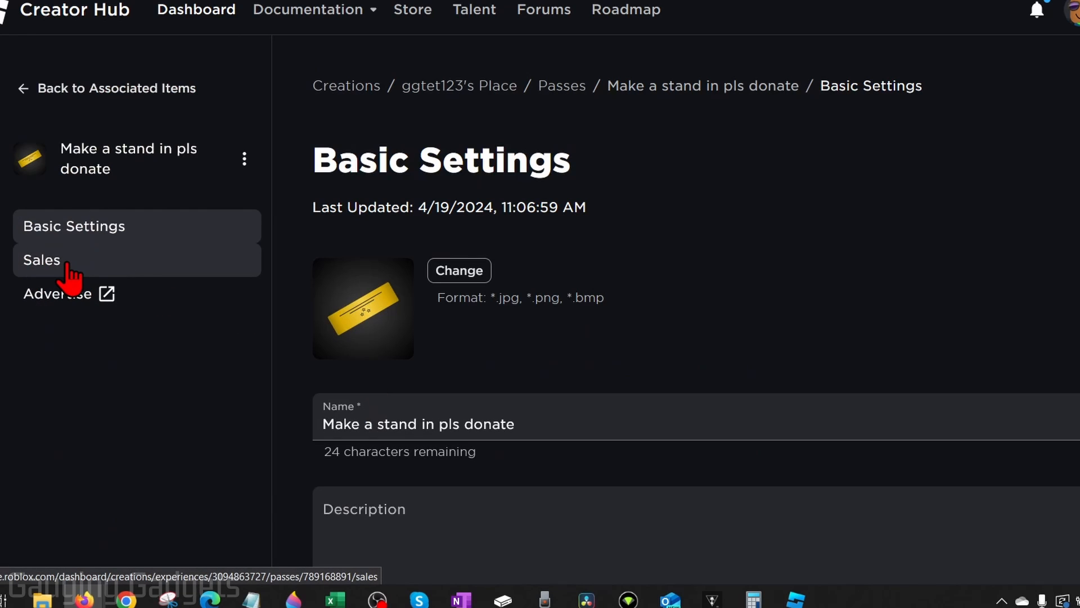
- In Sales, put the pass on sale at 10 Robux (earning 7) and save
{"action": "left_click", "coordinate": [41, 260]}
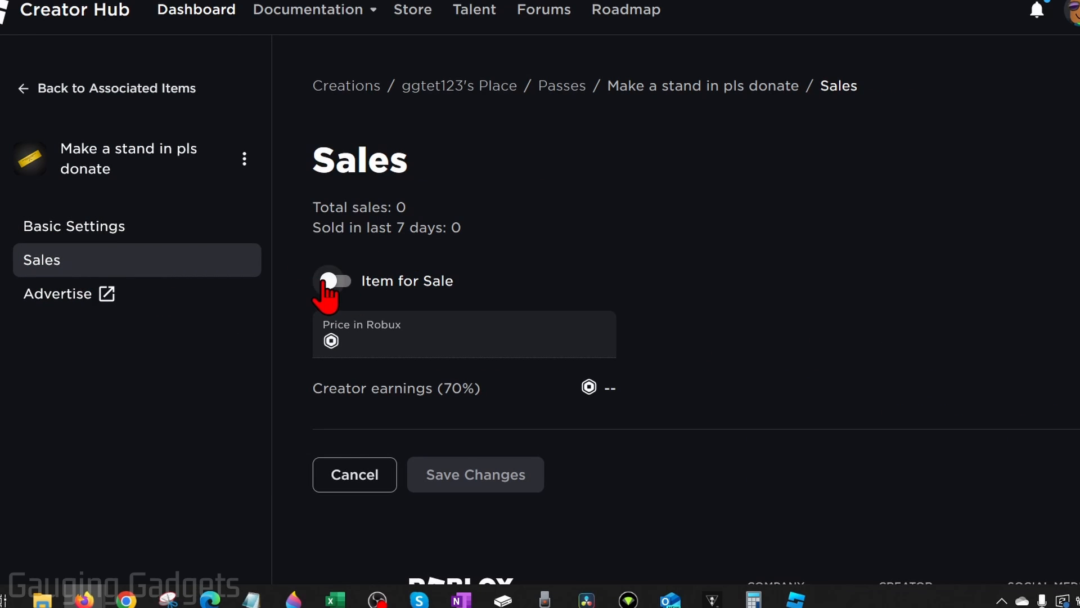
{"action": "left_click", "coordinate": [337, 281]}
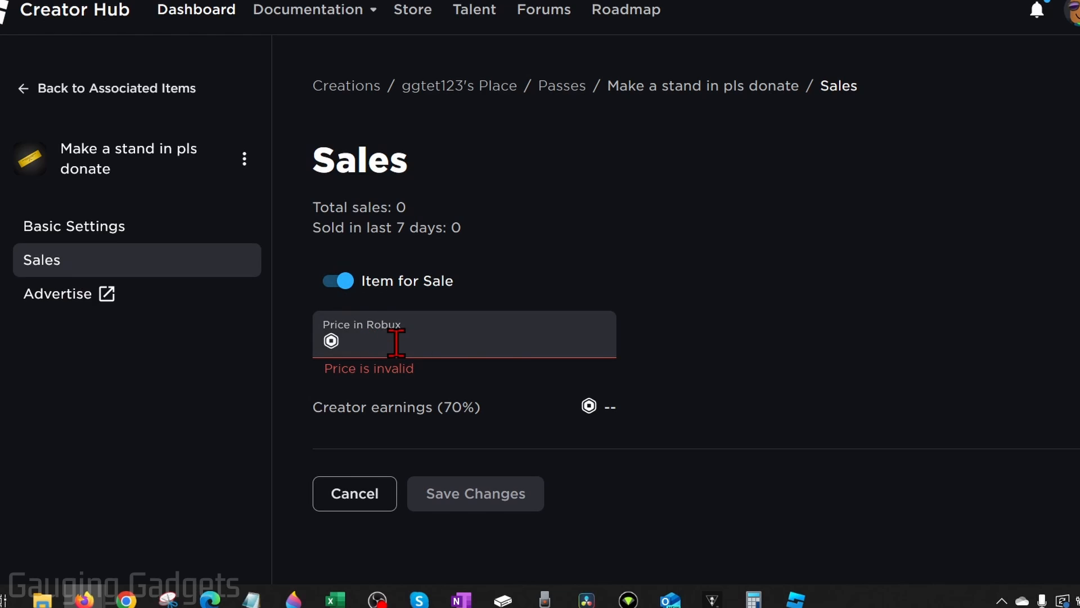
{"action": "mouse_move", "coordinate": [462, 406]}
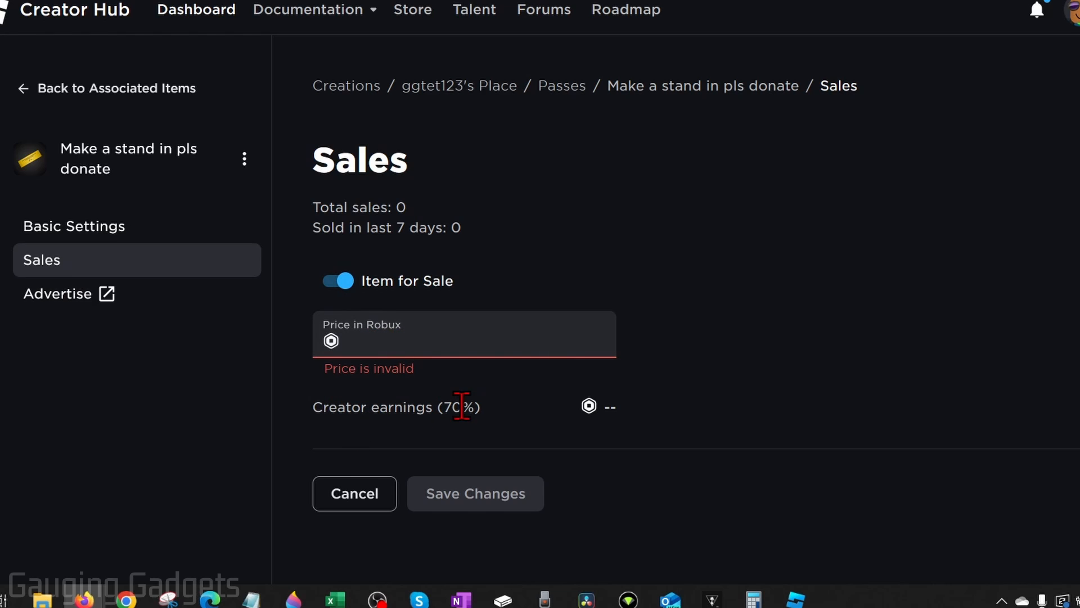
{"action": "mouse_move", "coordinate": [508, 431]}
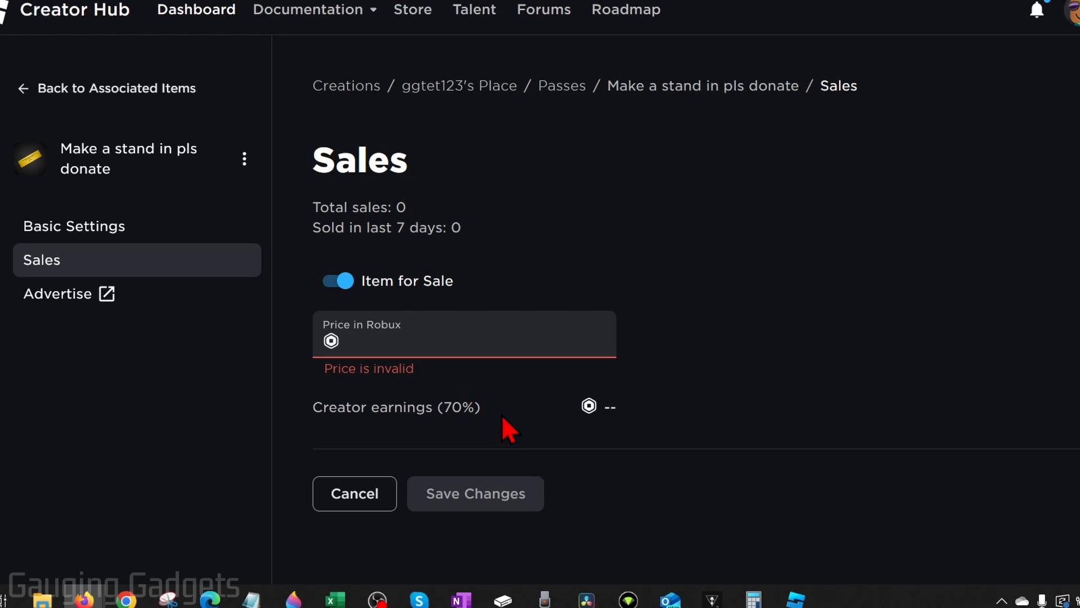
{"action": "left_click", "coordinate": [462, 340]}
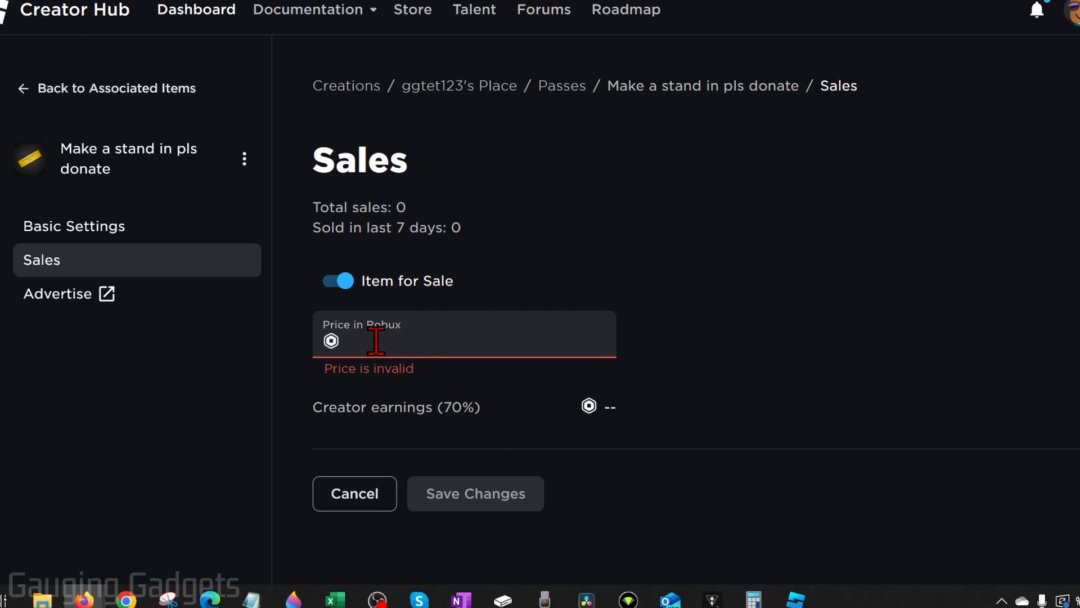
{"action": "type", "text": "10"}
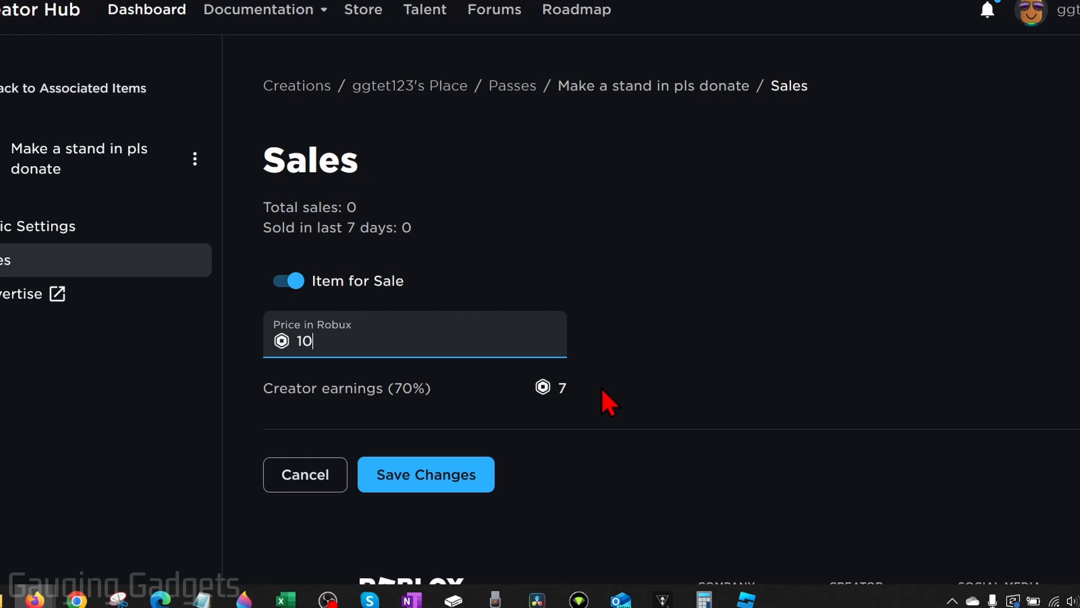
{"action": "mouse_move", "coordinate": [551, 406]}
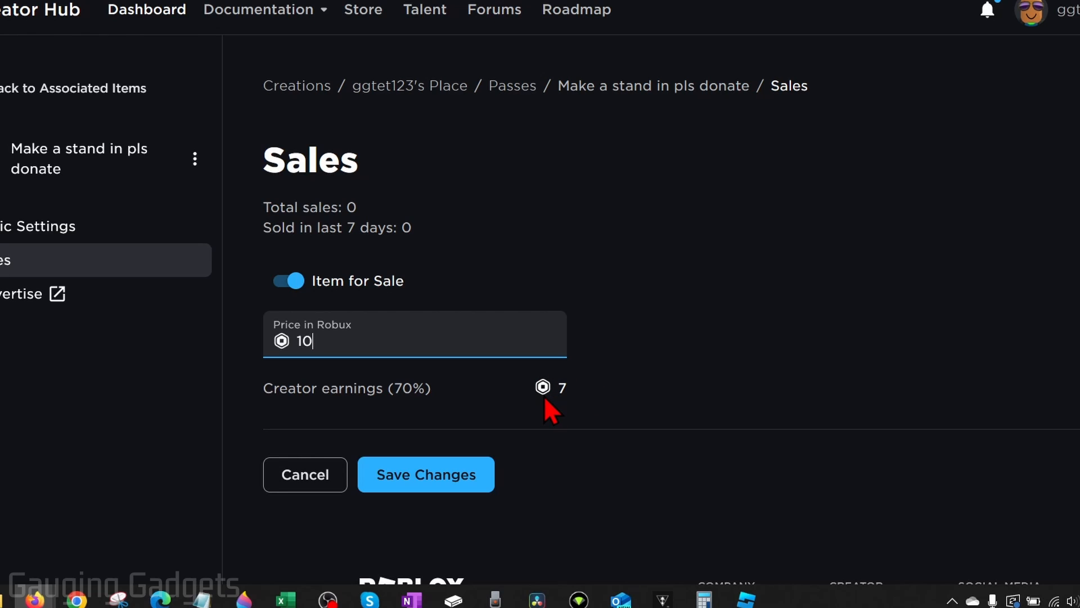
{"action": "mouse_move", "coordinate": [377, 353]}
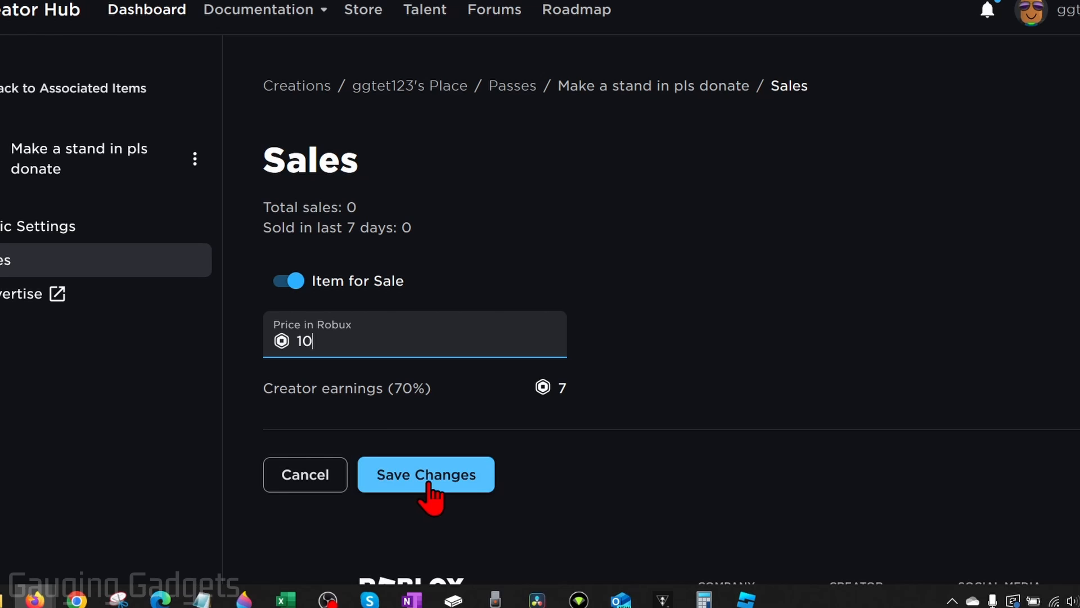
{"action": "left_click", "coordinate": [425, 474]}
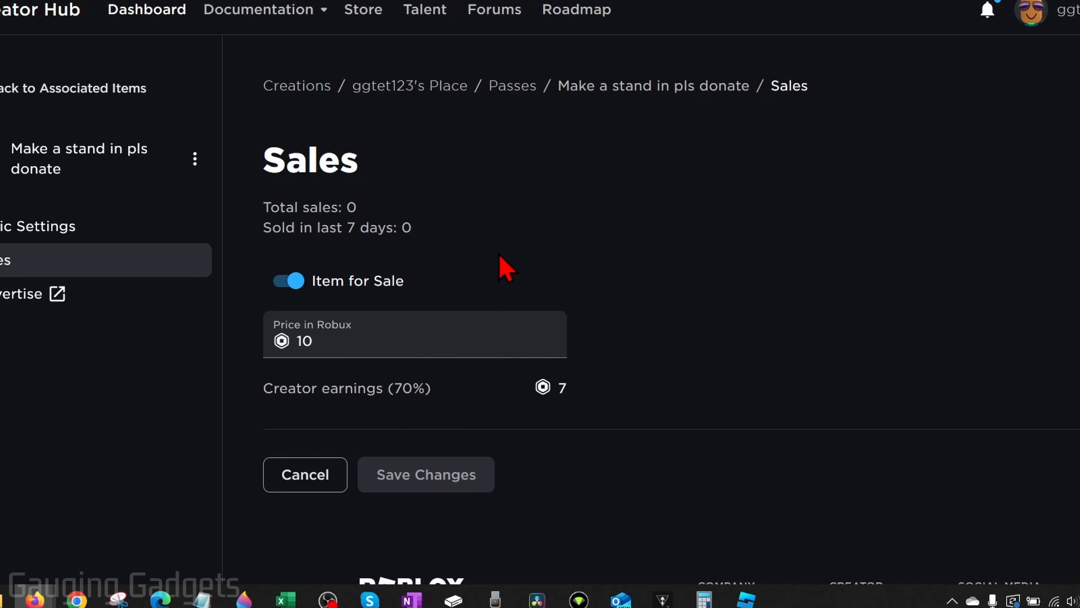
{"action": "mouse_move", "coordinate": [455, 285]}
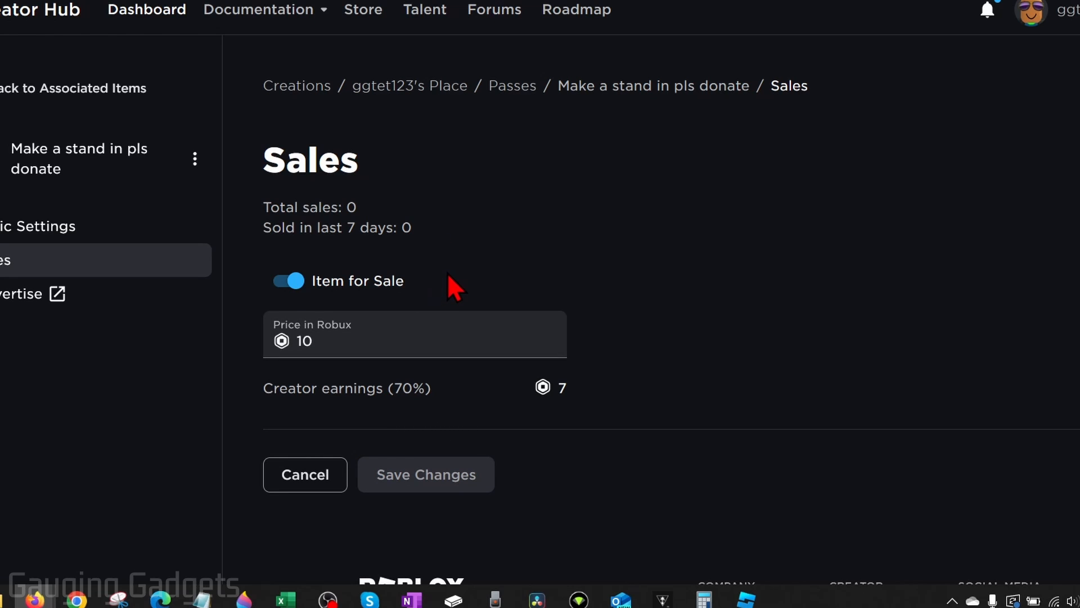
- From the Roblox home page, launch PLS DONATE from the Continue tile
{"action": "left_click", "coordinate": [236, 15]}
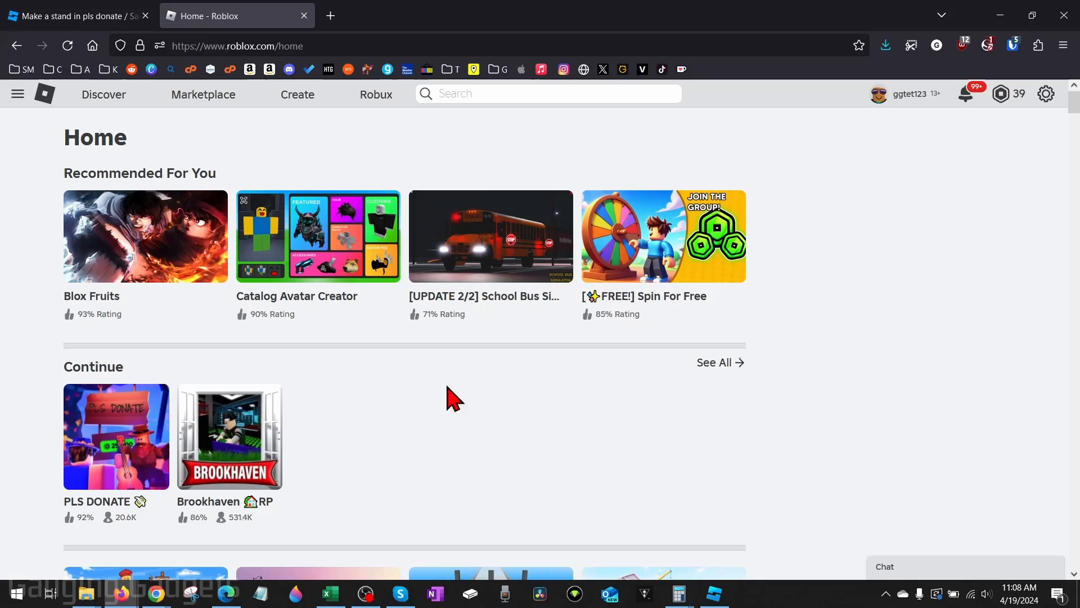
{"action": "left_click", "coordinate": [116, 436]}
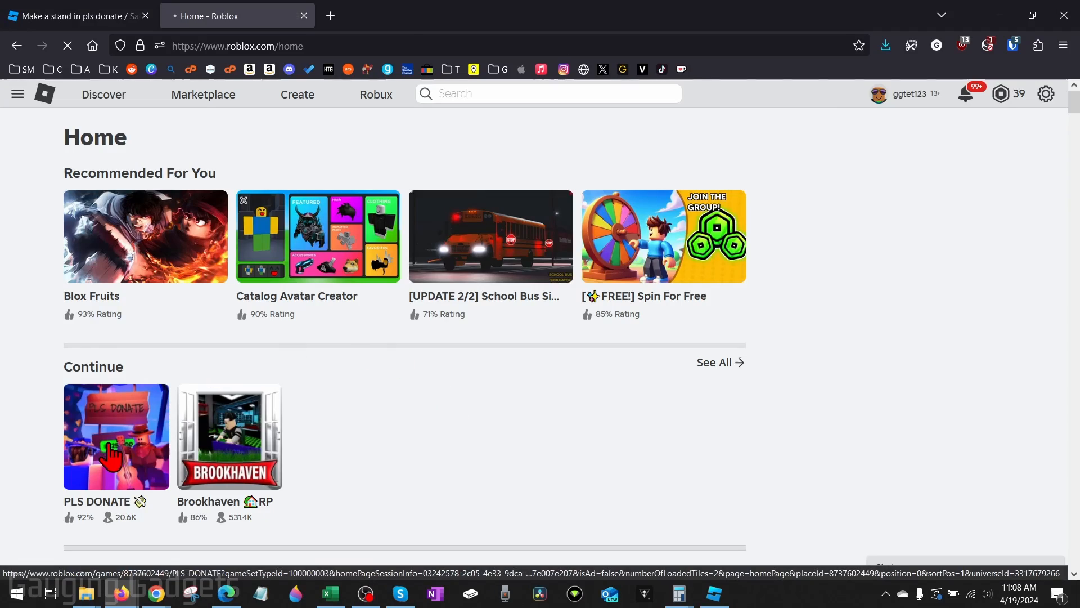
{"action": "left_click", "coordinate": [116, 437]}
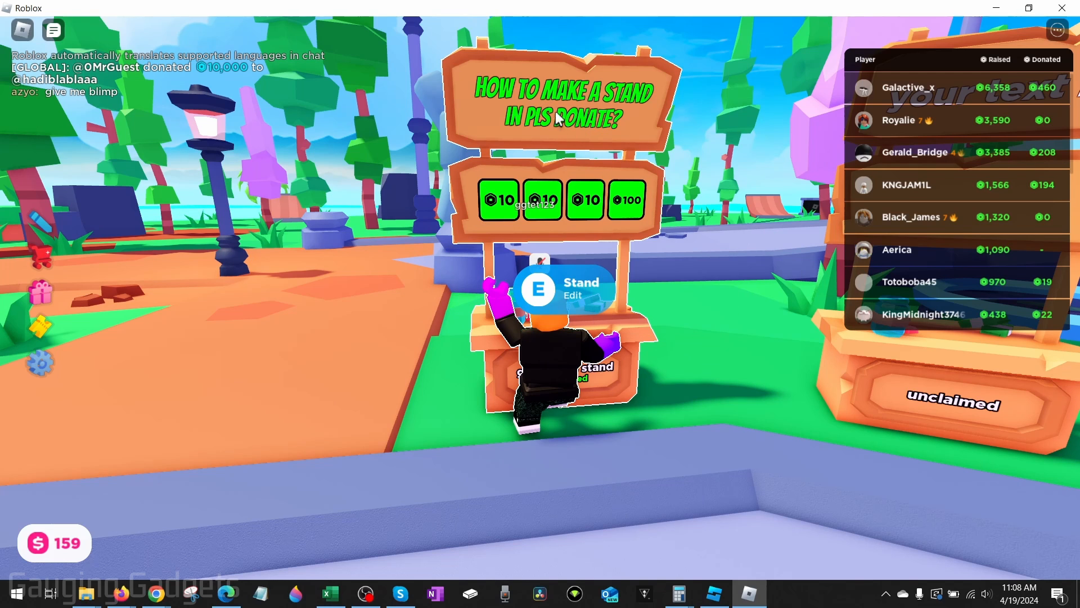
{"action": "mouse_move", "coordinate": [593, 242]}
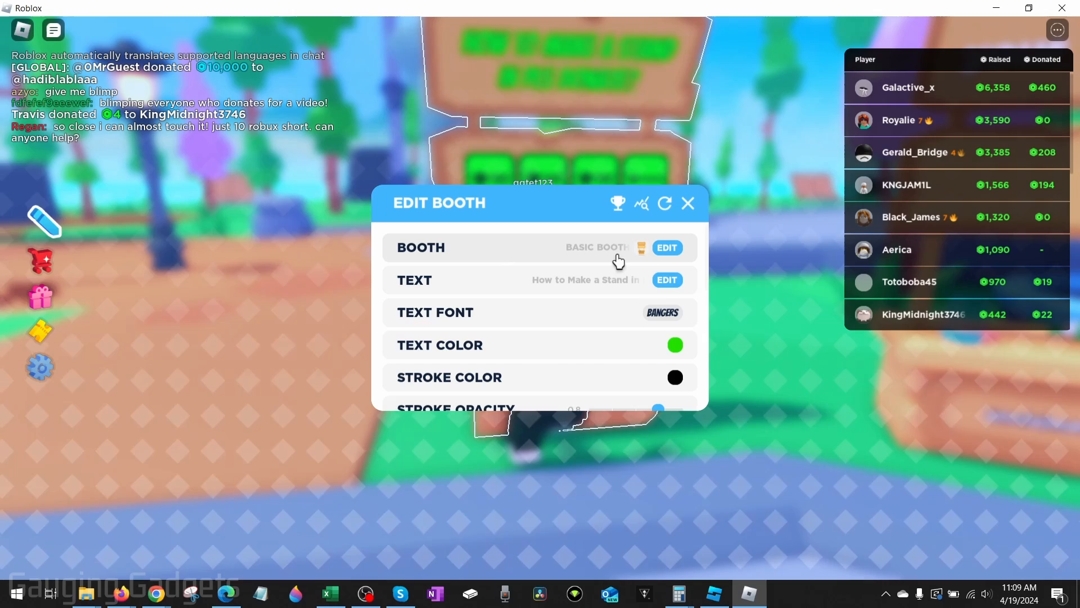
{"action": "mouse_move", "coordinate": [520, 312]}
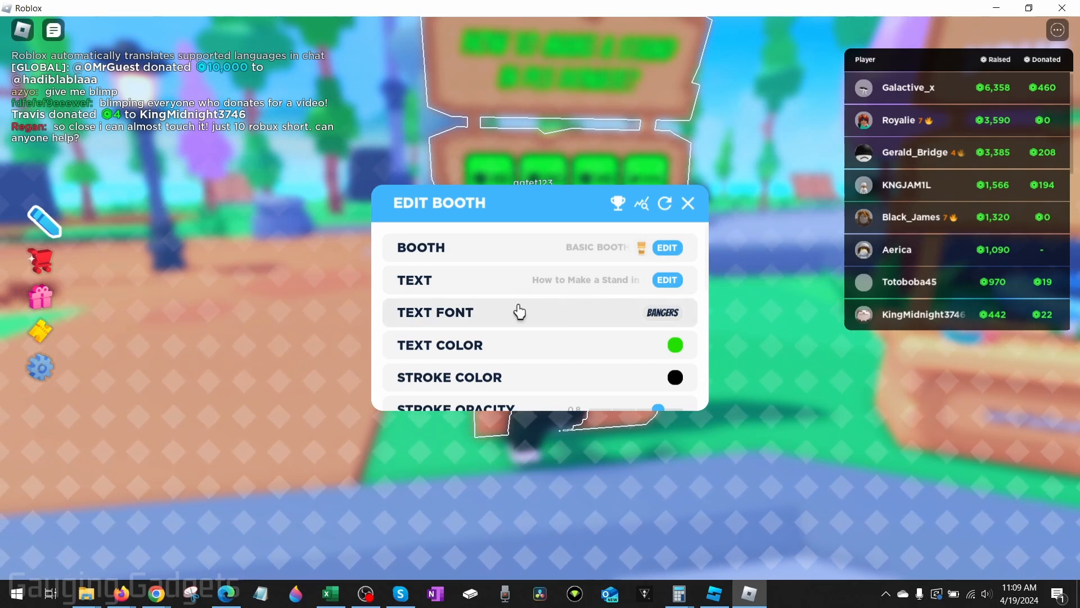
- Review the Edit Booth options and close the panel, leaving the stand's 10-Robux button visible
{"action": "scroll", "scroll_direction": "down", "scroll_amount": 3}
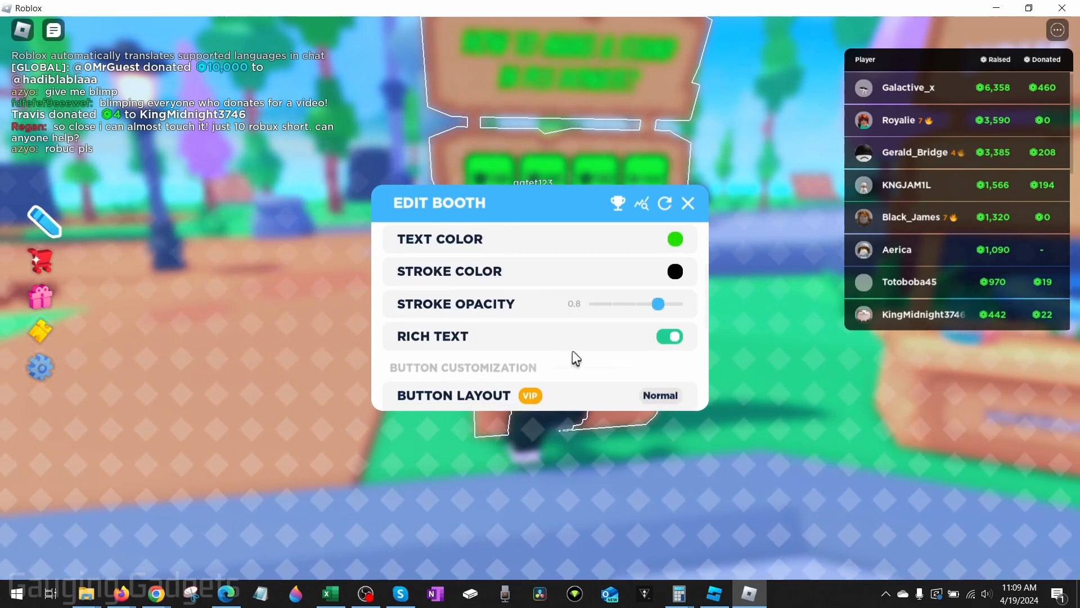
{"action": "left_click", "coordinate": [686, 202]}
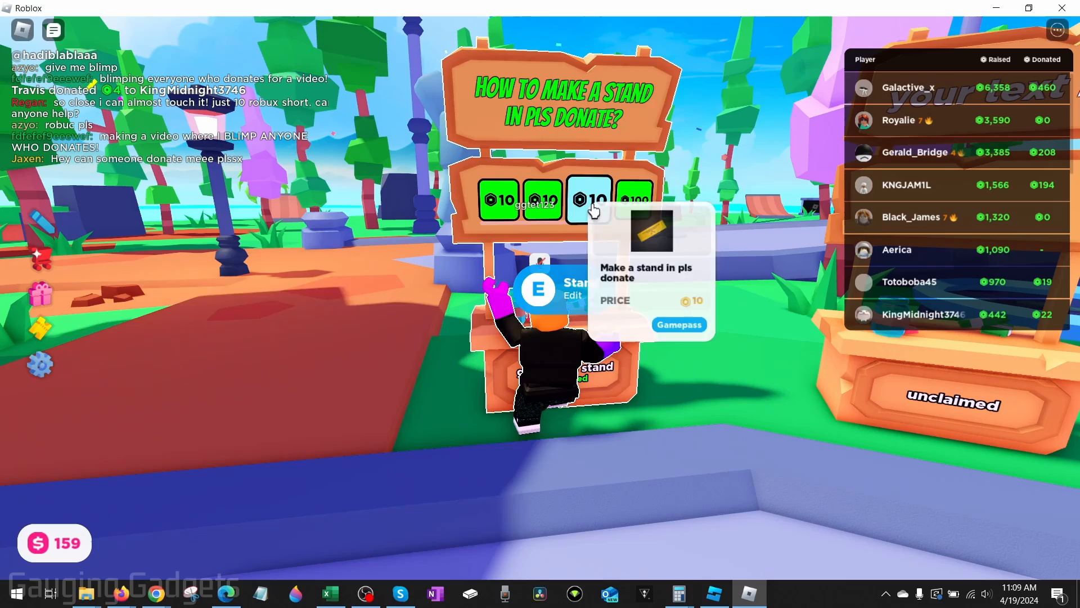